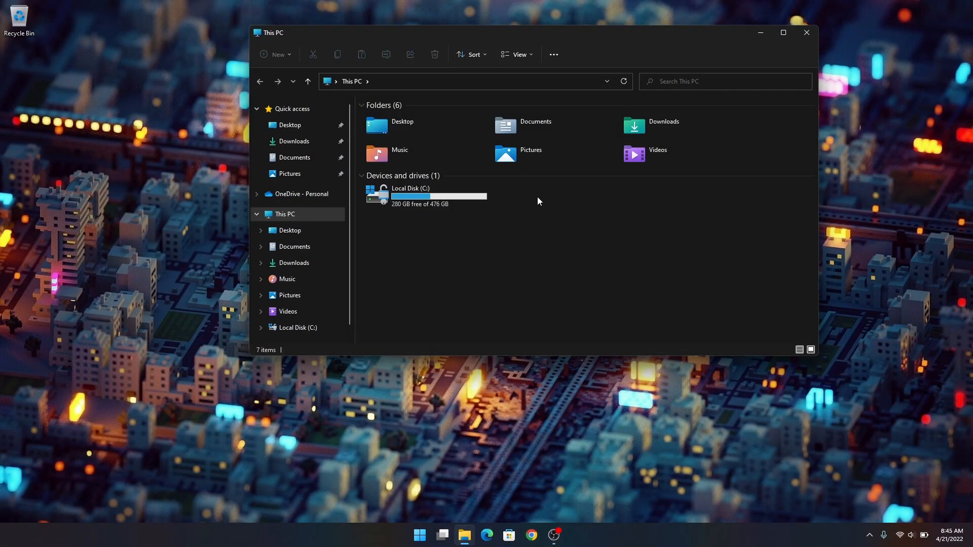
mouse_move(552, 245)
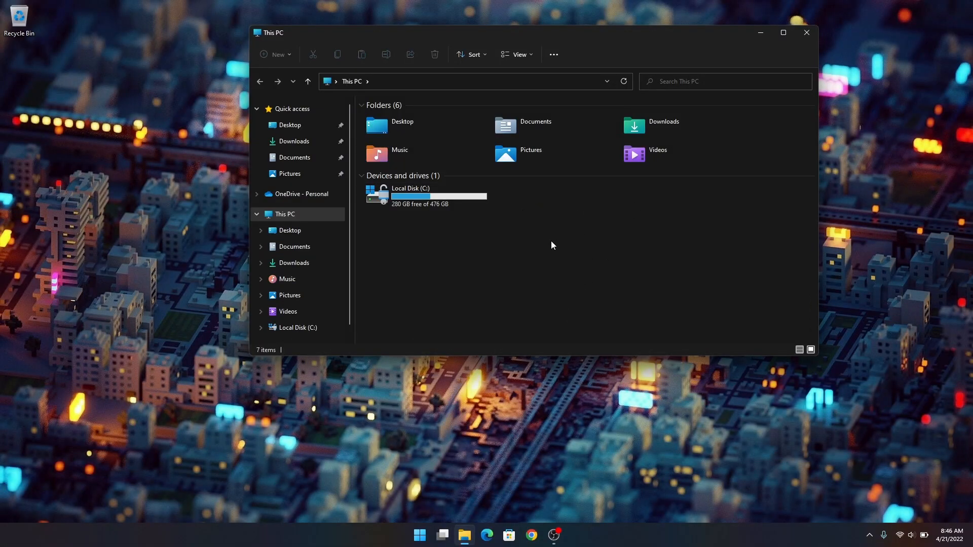
mouse_move(470, 267)
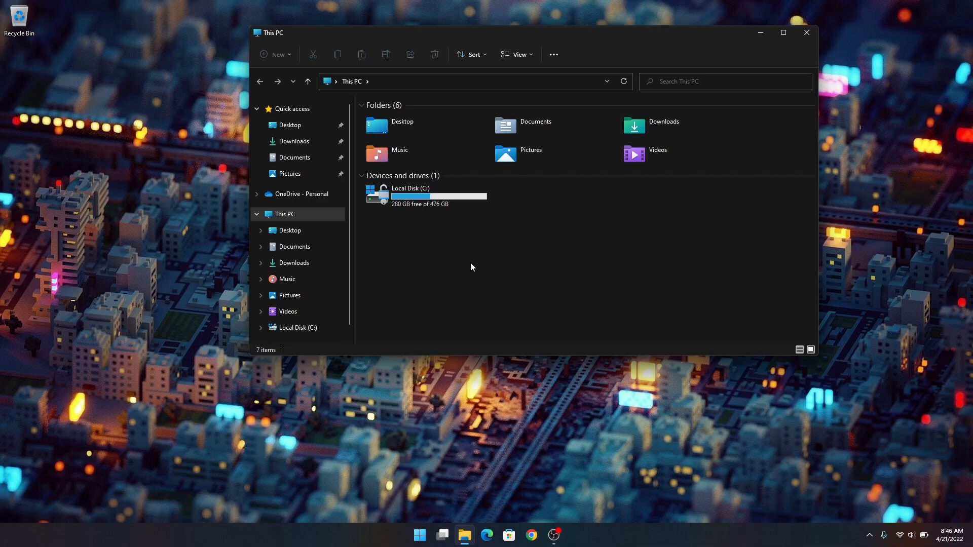
mouse_move(494, 372)
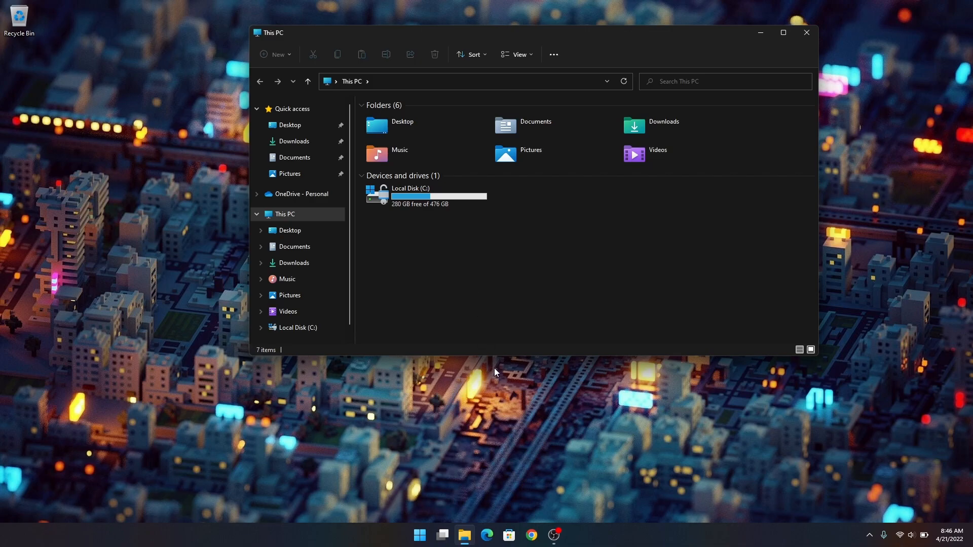
- Launch Disk Management by searching 'disk mana' and choosing Create and format hard disk partitions
left_click(418, 534)
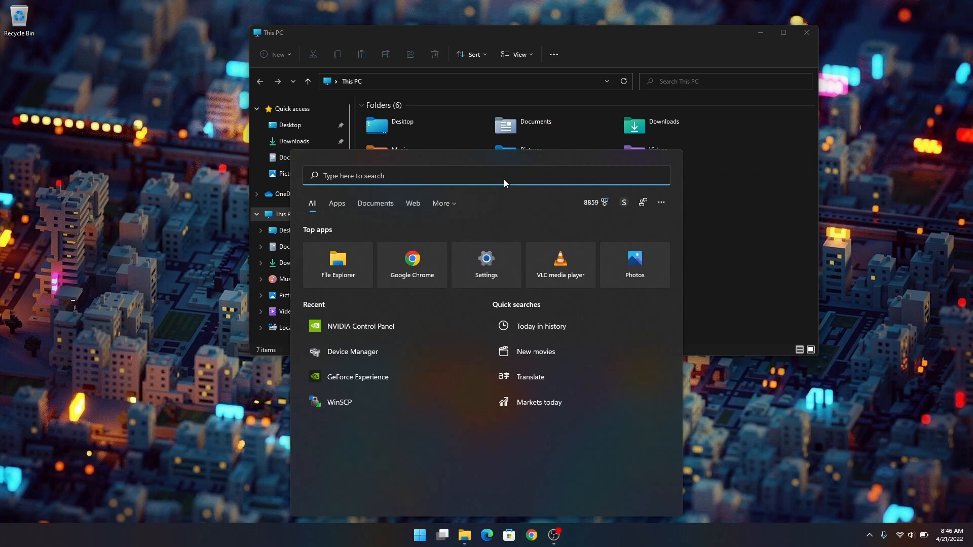
type("disk manage")
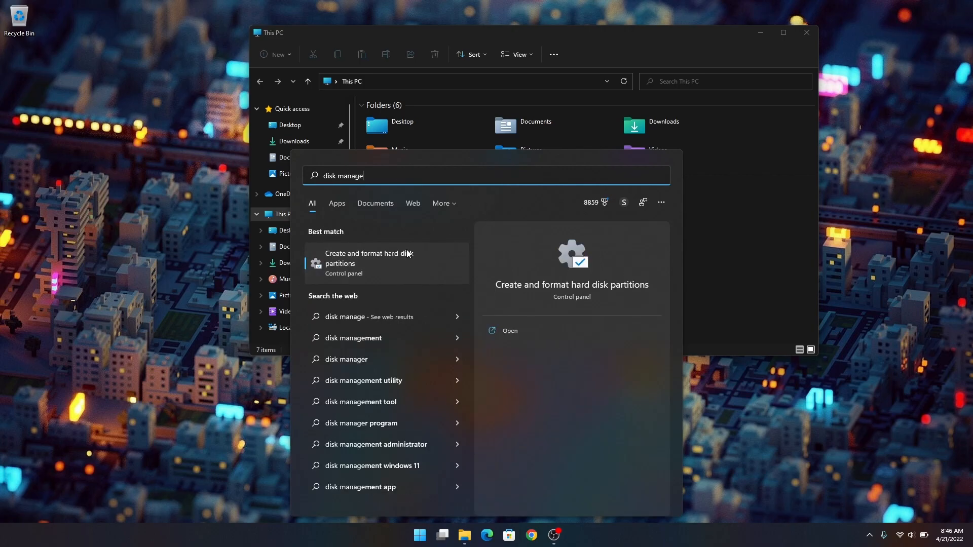
left_click(368, 258)
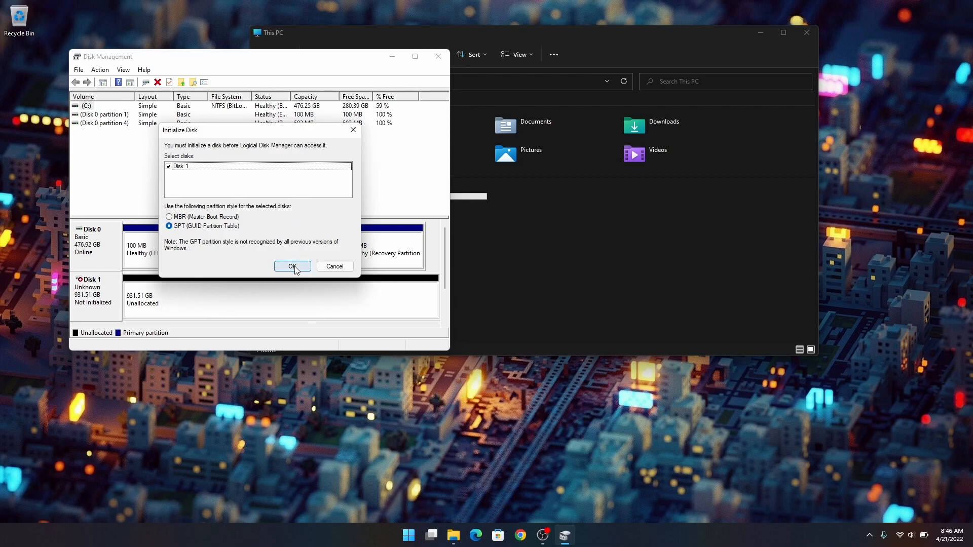
- Initialize the unallocated 931.51 GB Disk 1 with a GPT partition table
left_click(292, 267)
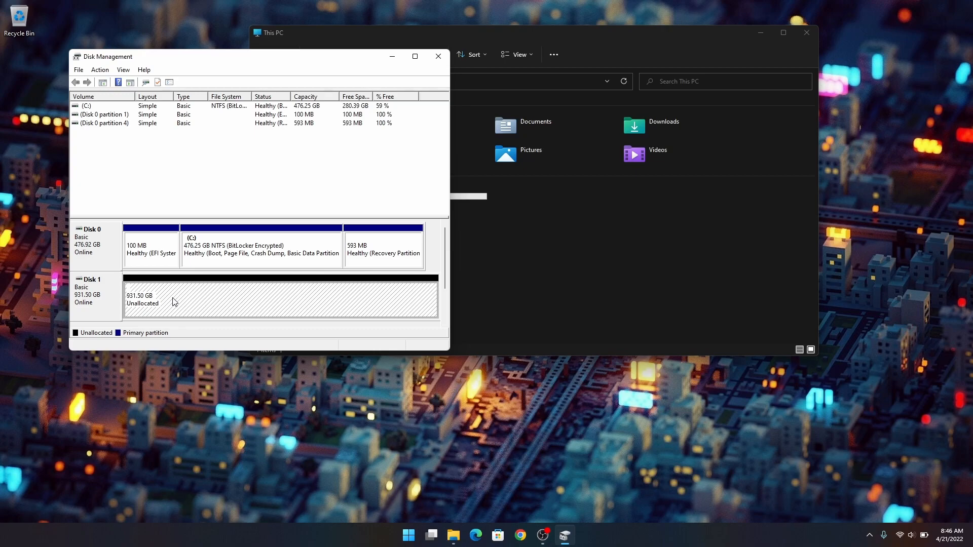
mouse_move(88, 299)
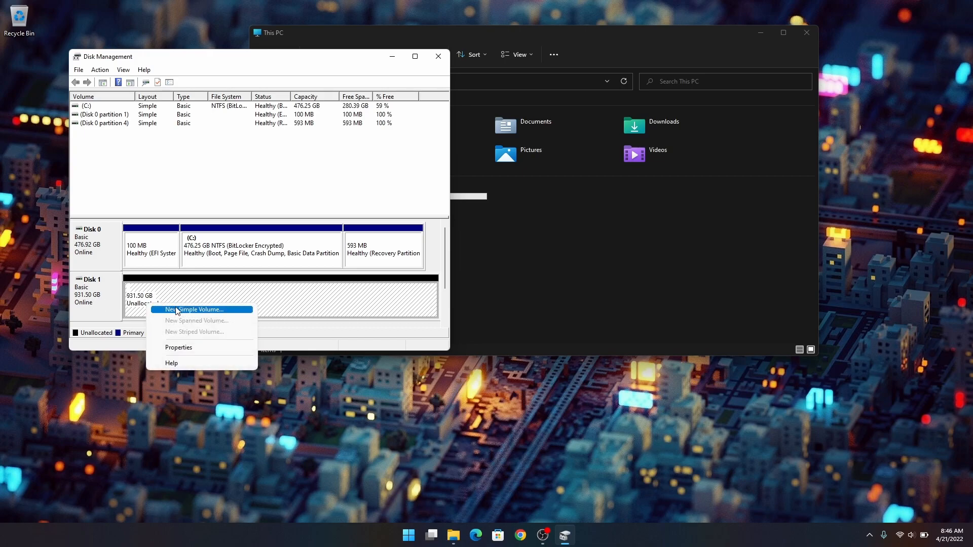
- Create a full-size NTFS simple volume on Disk 1 as drive D: with no label, quick-formatted
left_click(195, 310)
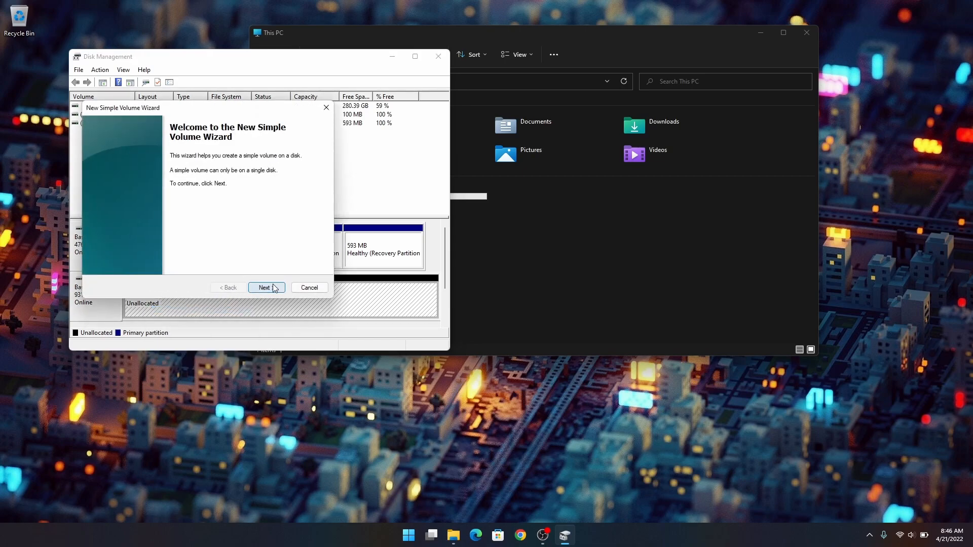
left_click(265, 286)
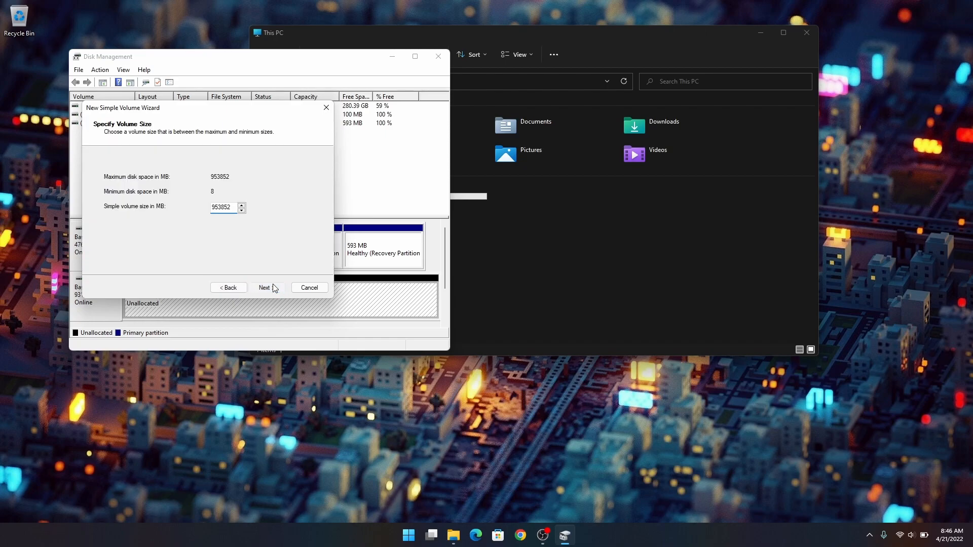
left_click(266, 287)
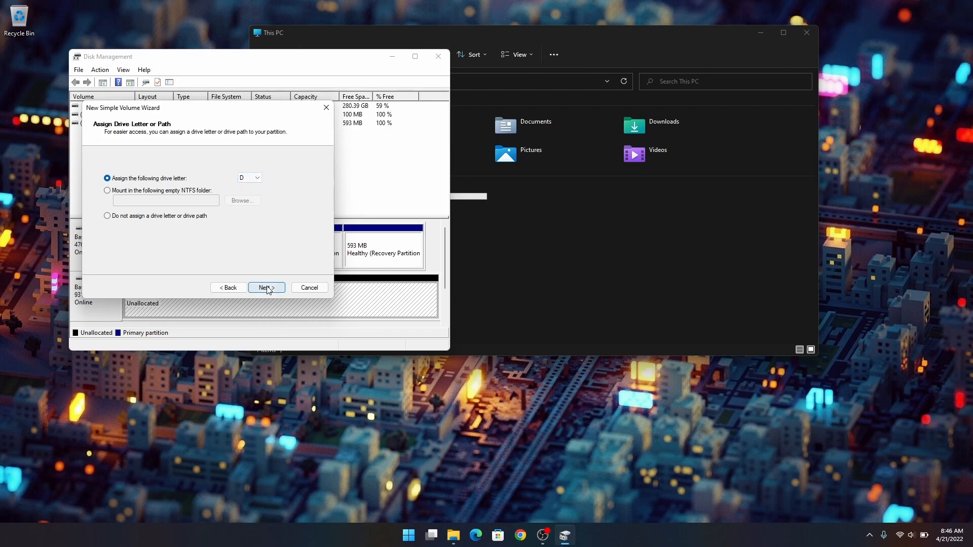
left_click(266, 287)
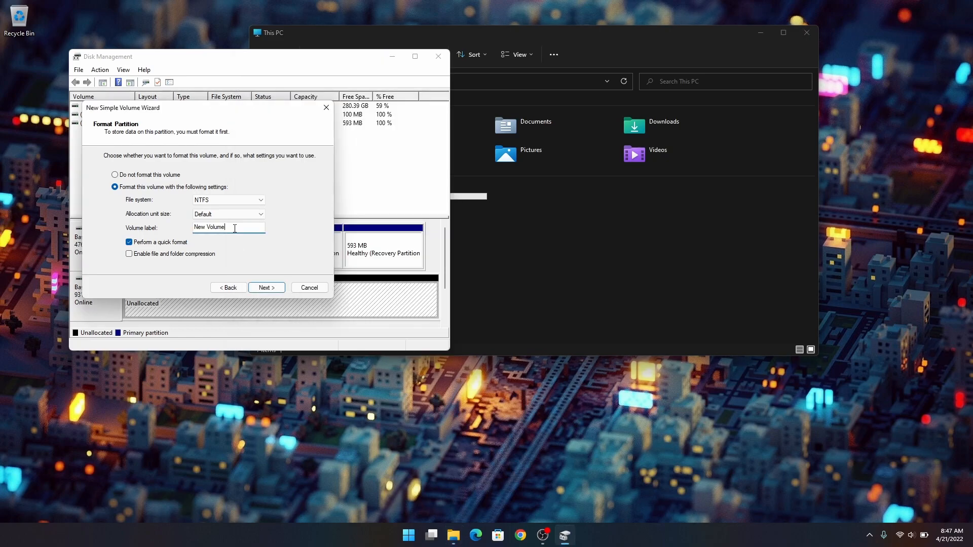
key("ctrl+a")
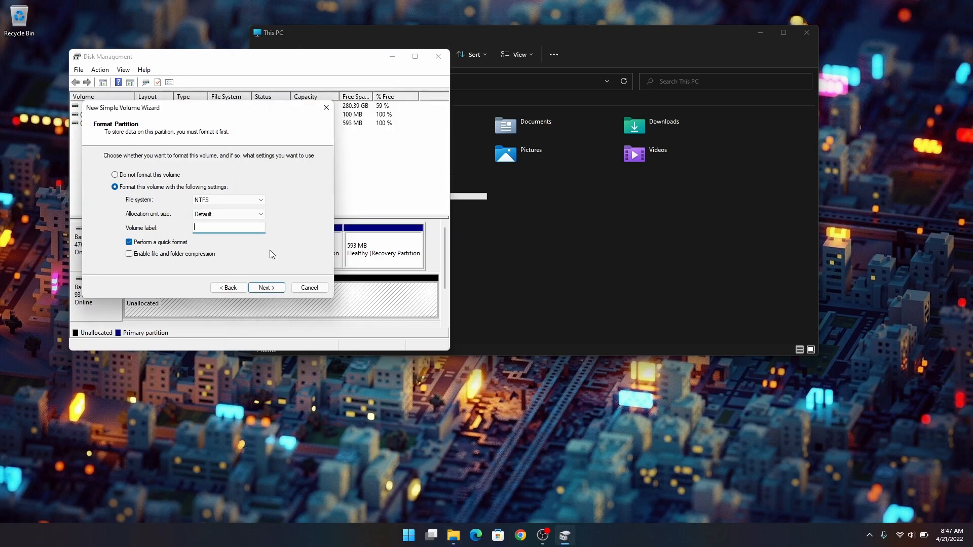
left_click(265, 287)
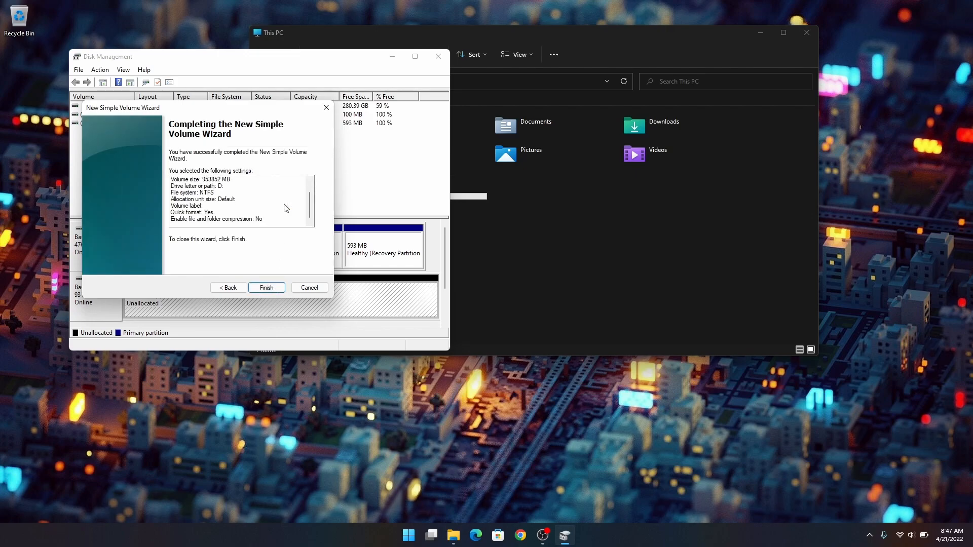
left_click(266, 287)
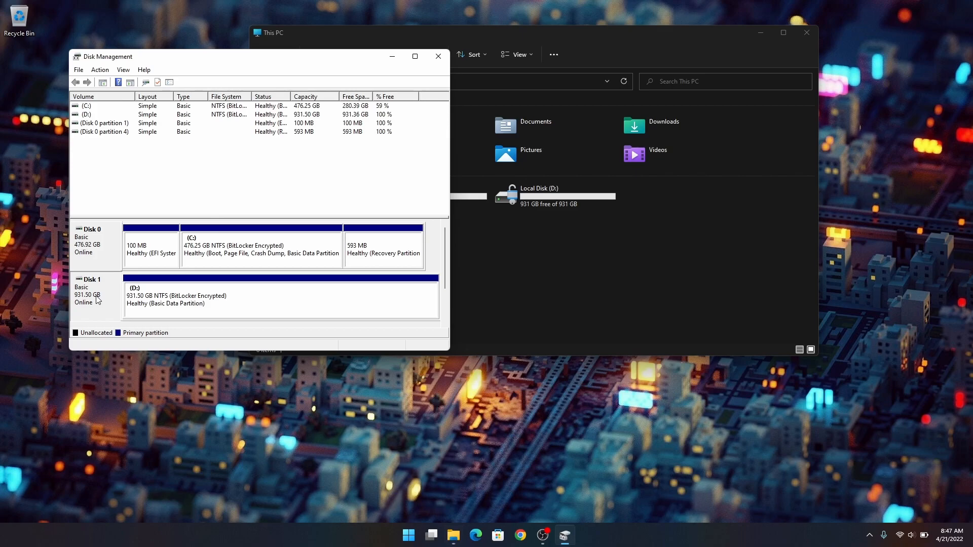
mouse_move(332, 288)
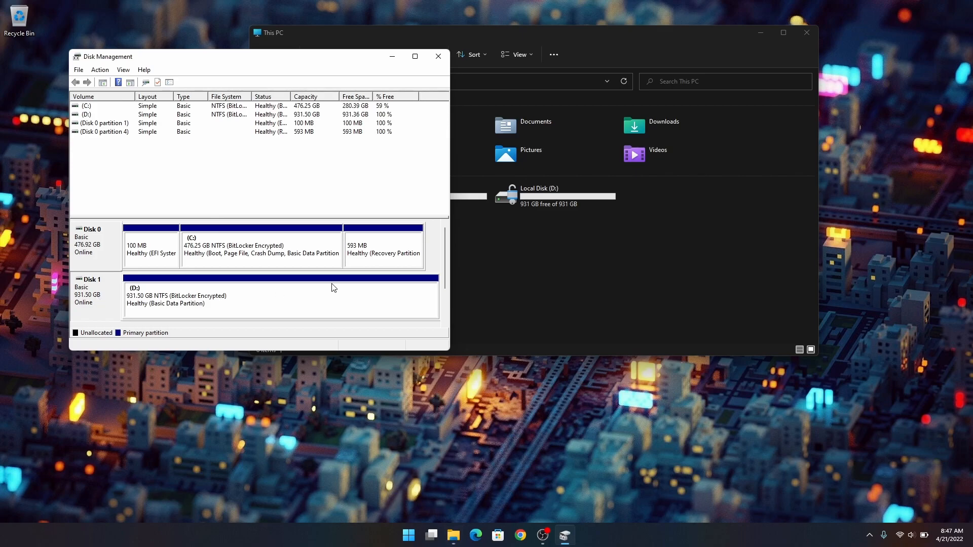
mouse_move(438, 57)
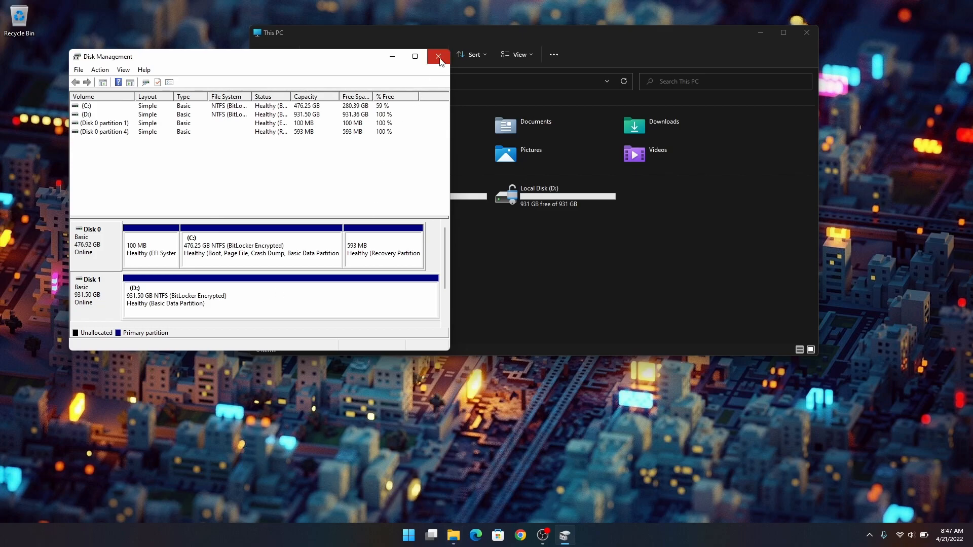
- Close the Disk Management window
left_click(438, 57)
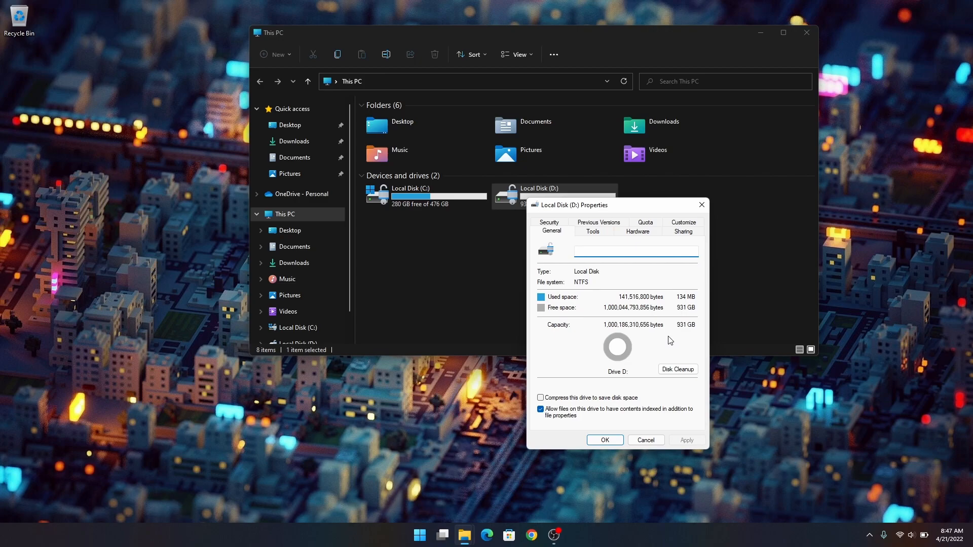
mouse_move(631, 273)
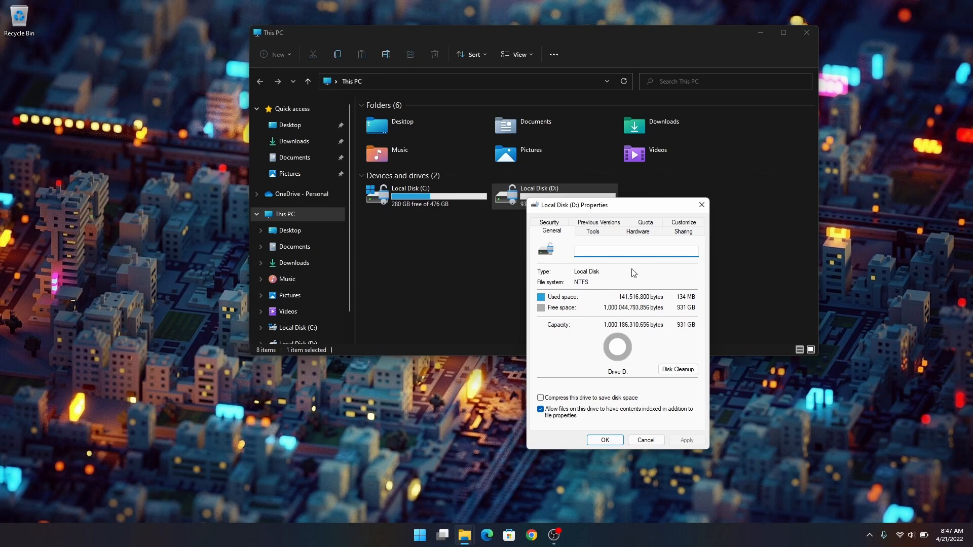